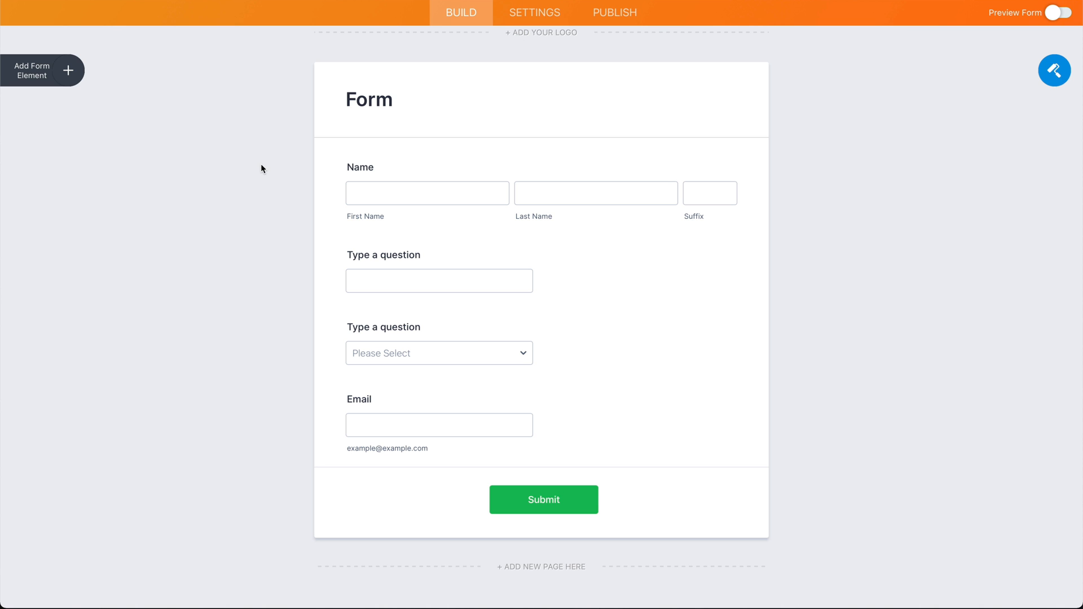
{"action": "mouse_move", "coordinate": [88, 83]}
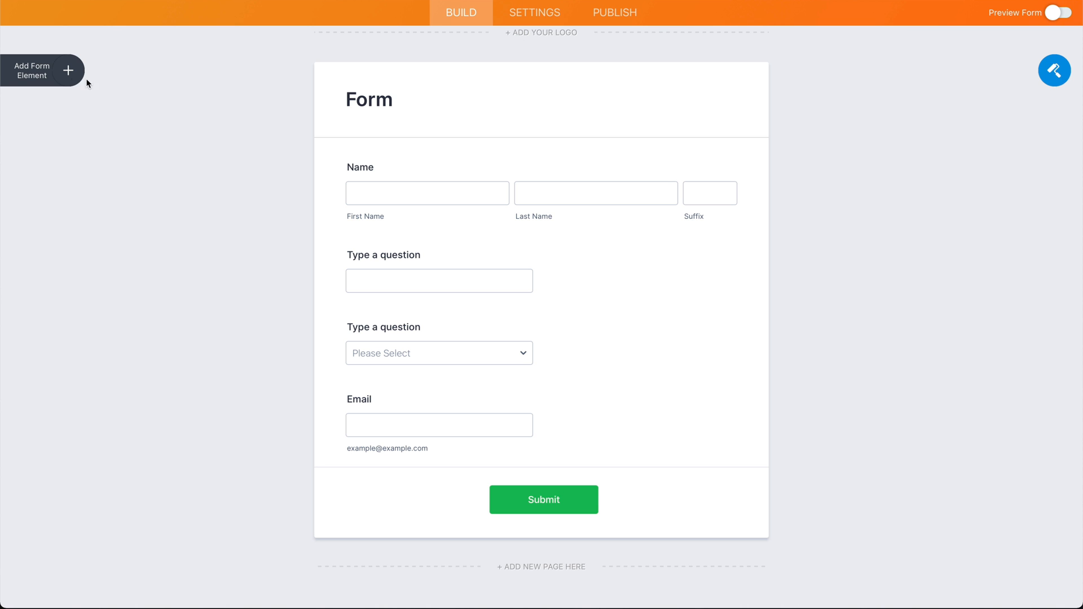
Step: Bring up the form elements panel to find the PDF Embedder widget
{"action": "left_click", "coordinate": [43, 70]}
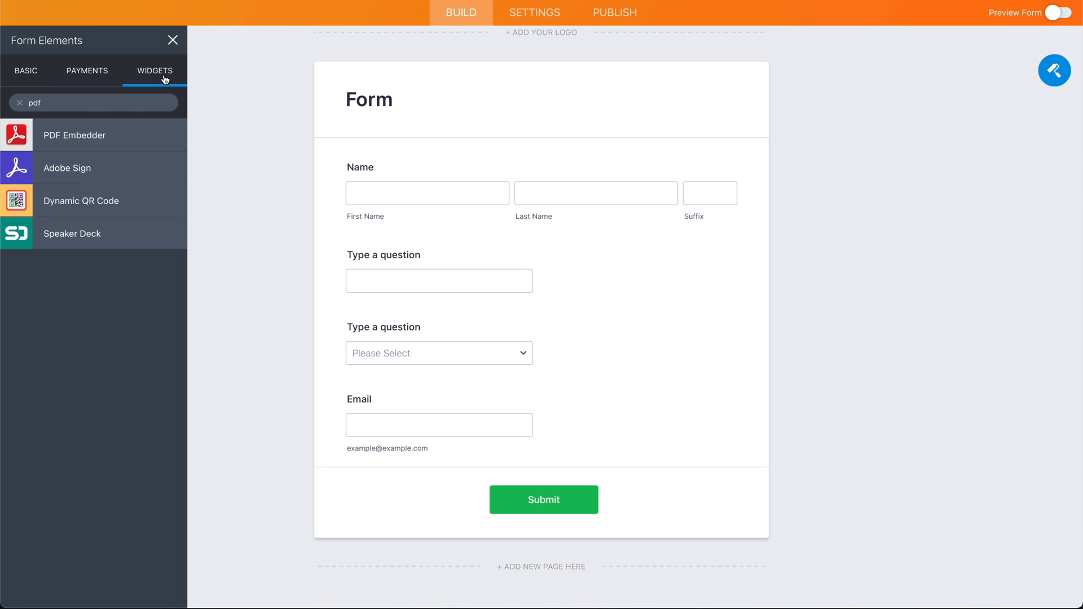
{"action": "mouse_move", "coordinate": [75, 134]}
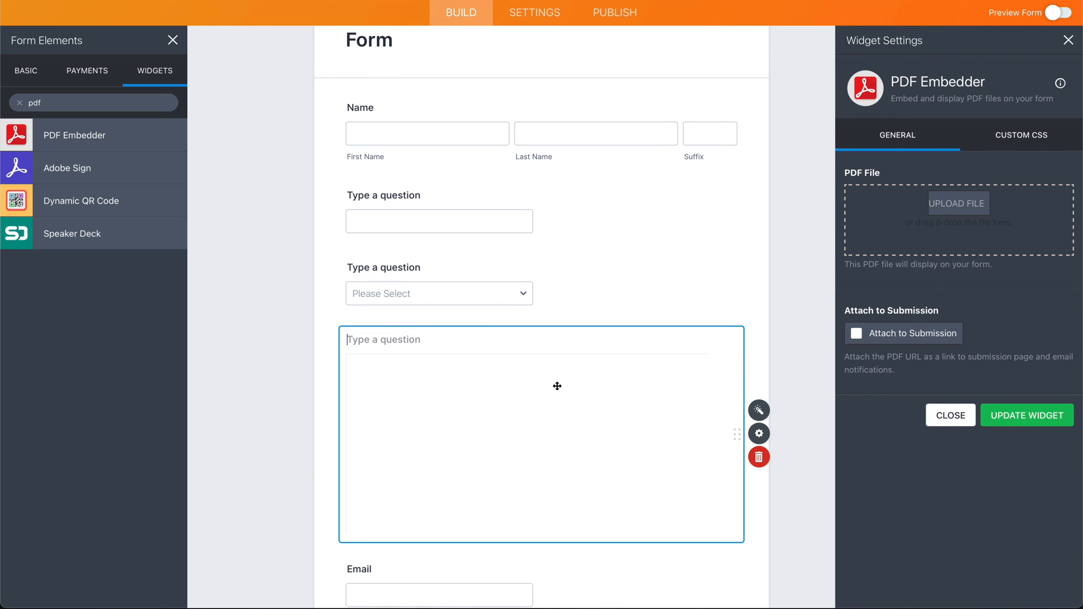
{"action": "mouse_move", "coordinate": [582, 413]}
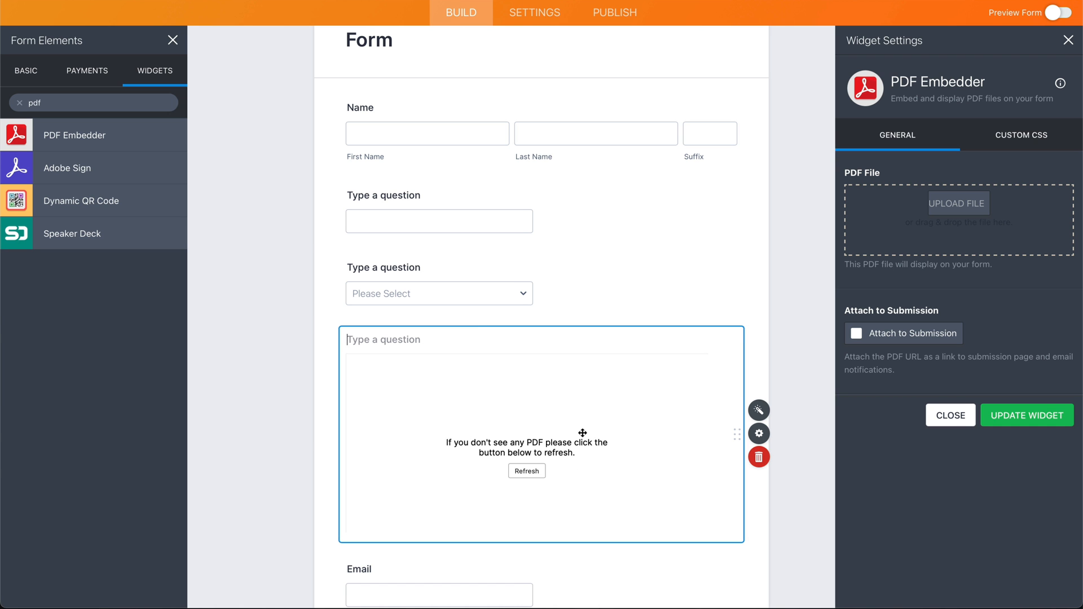
{"action": "mouse_move", "coordinate": [957, 203]}
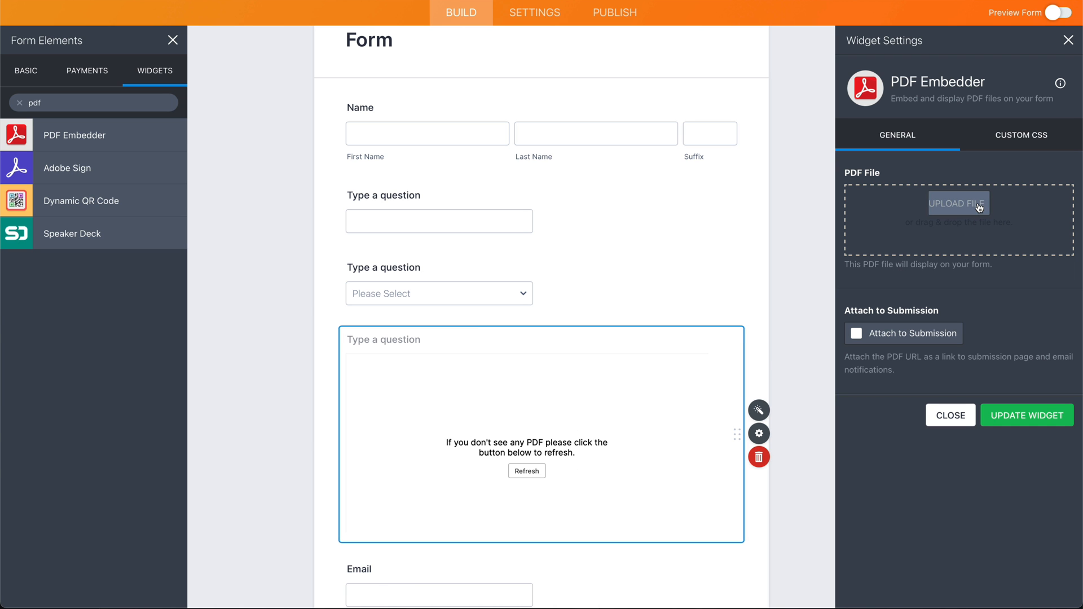
Step: Upload the Generic Terms and Conditions PDF from Desktop into the PDF Embedder widget
{"action": "left_click", "coordinate": [957, 203]}
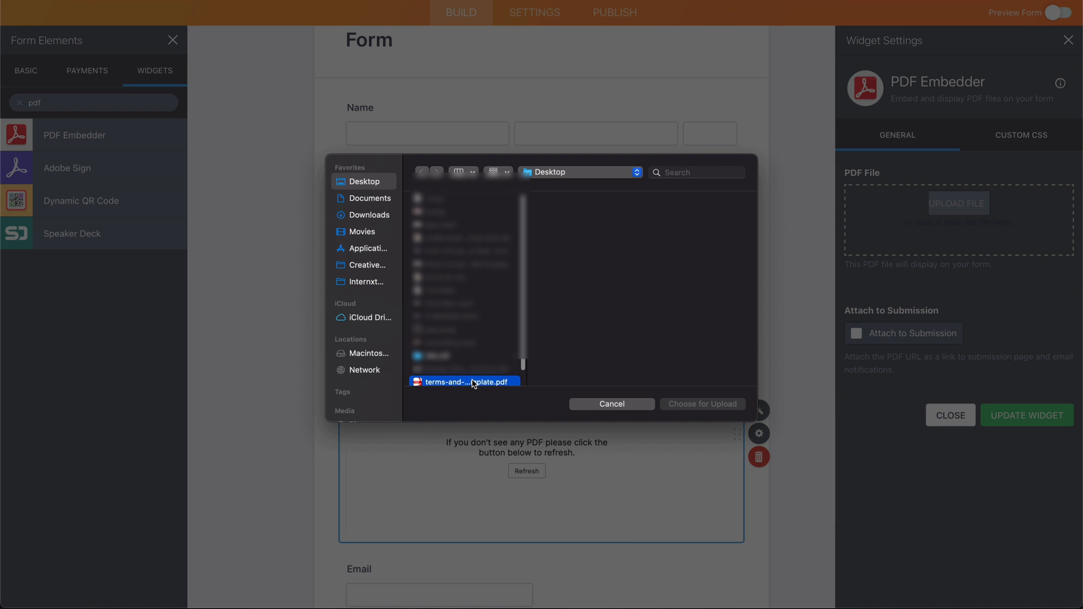
{"action": "left_click", "coordinate": [700, 404]}
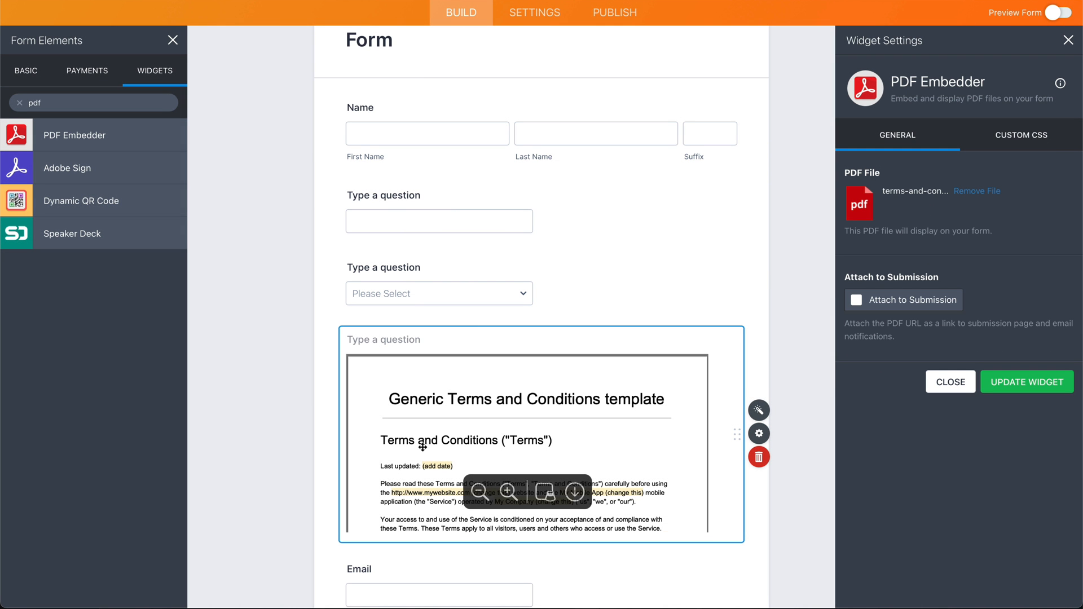
{"action": "mouse_move", "coordinate": [708, 277]}
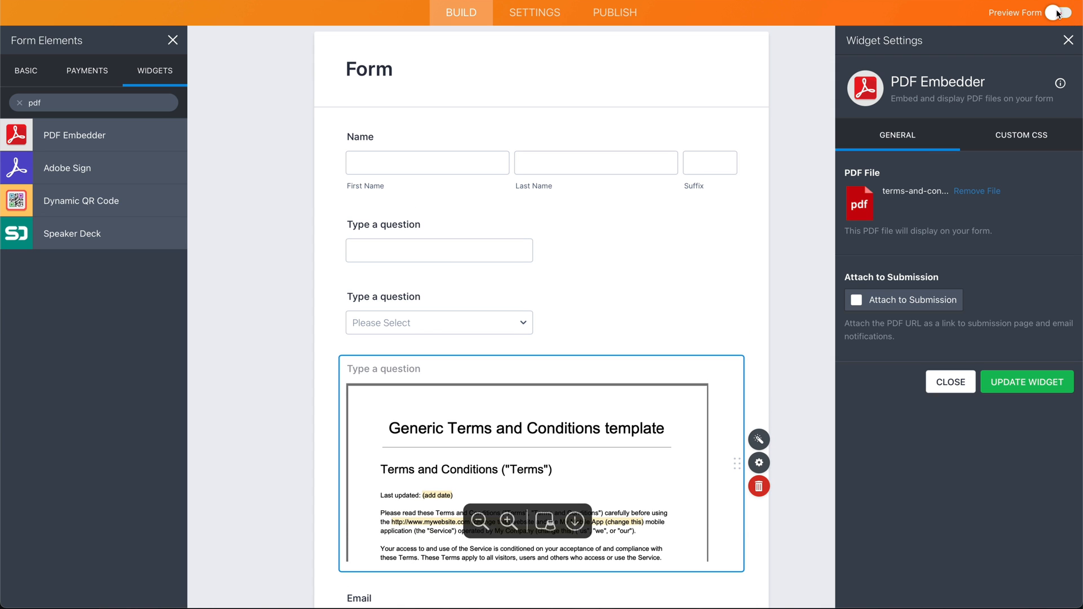
Step: Switch to live preview and scroll through the embedded terms PDF sections and back up
{"action": "left_click", "coordinate": [1054, 12]}
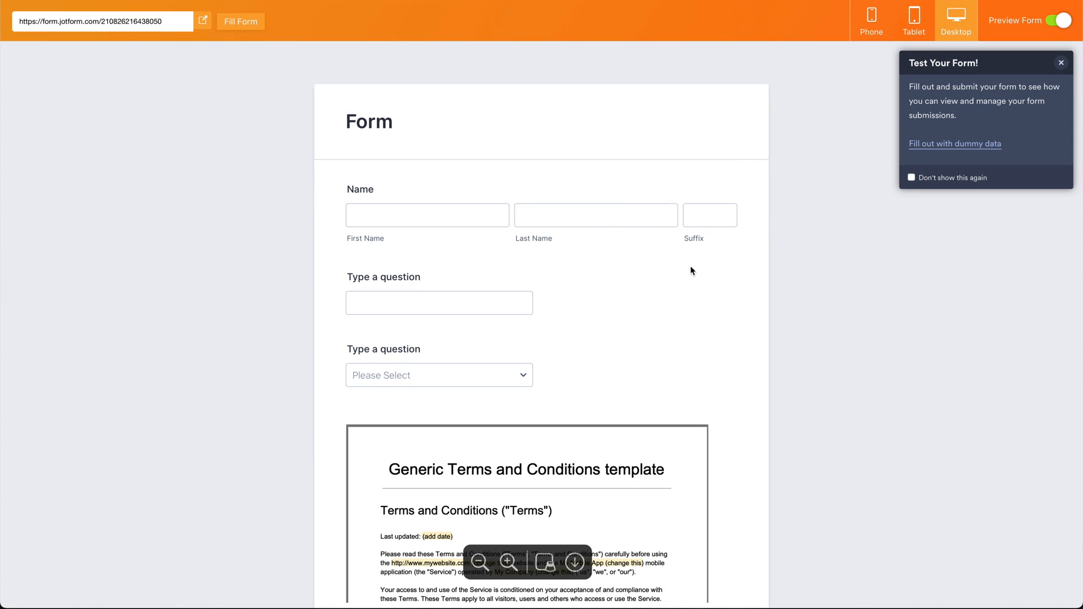
{"action": "scroll", "scroll_direction": "down", "scroll_amount": 3}
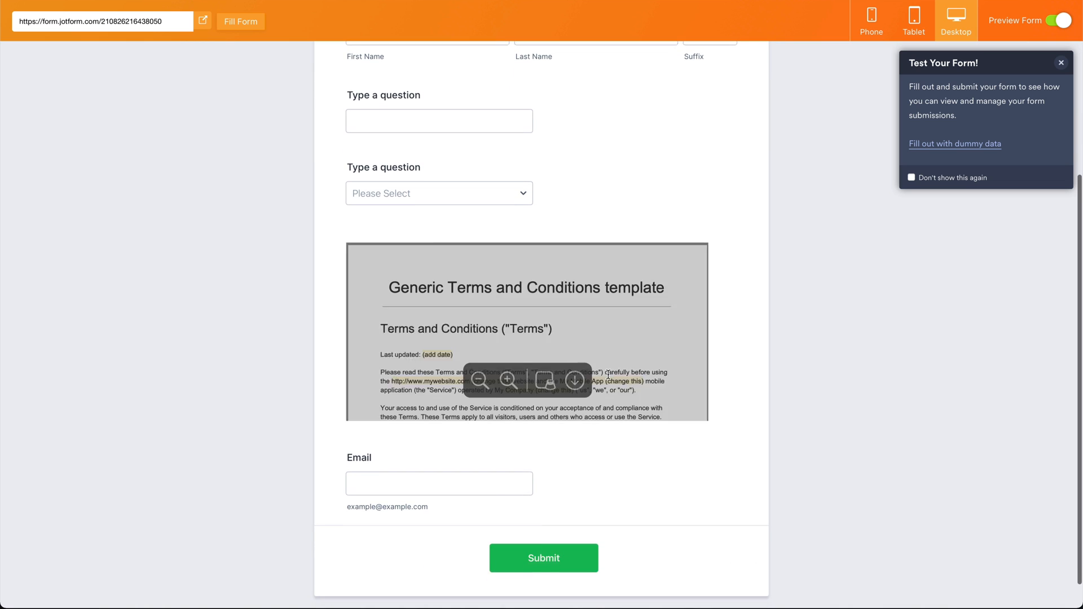
{"action": "scroll", "scroll_direction": "down", "scroll_amount": 3}
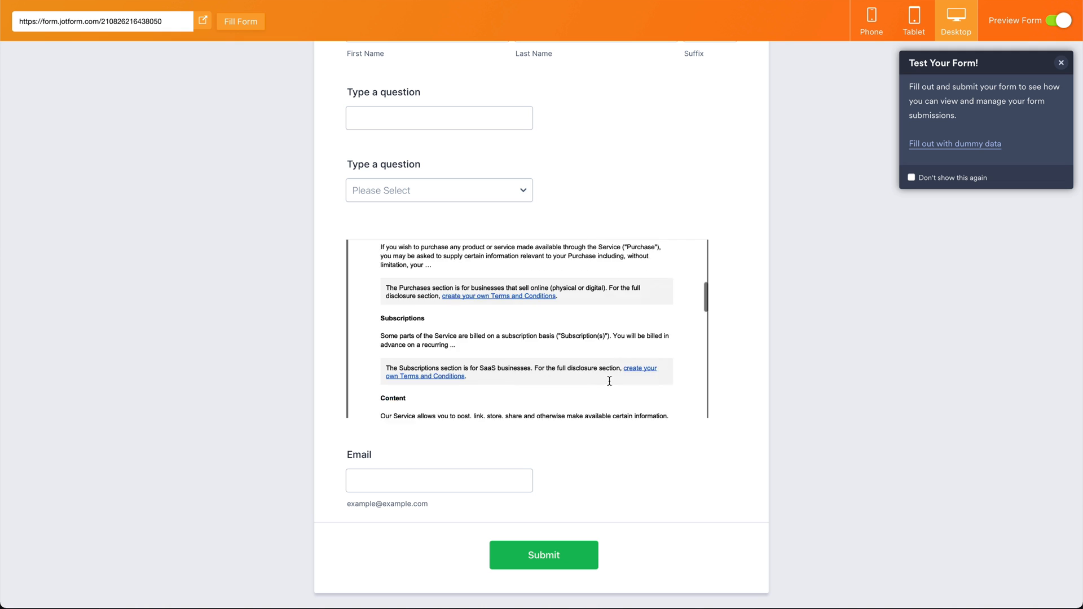
{"action": "scroll", "scroll_direction": "down", "scroll_amount": 3}
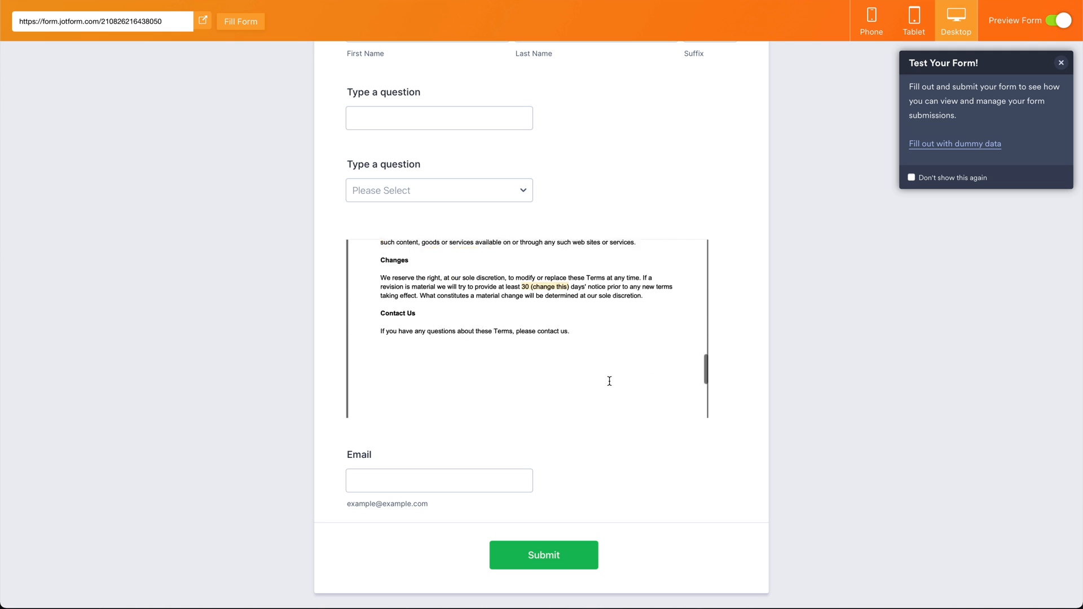
{"action": "scroll", "scroll_direction": "up", "scroll_amount": 3}
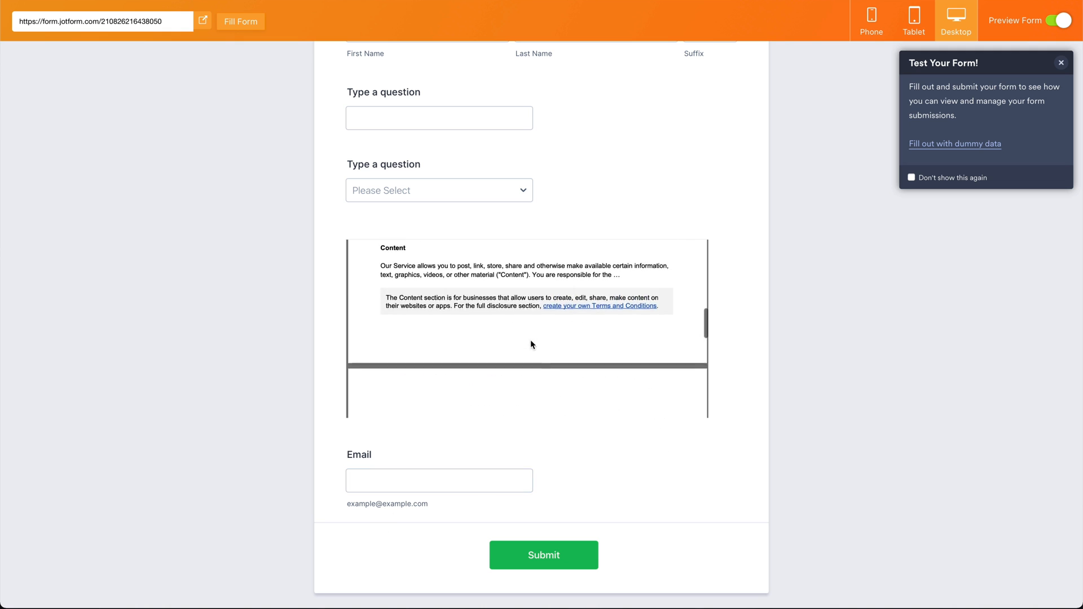
{"action": "scroll", "scroll_direction": "up", "scroll_amount": 3}
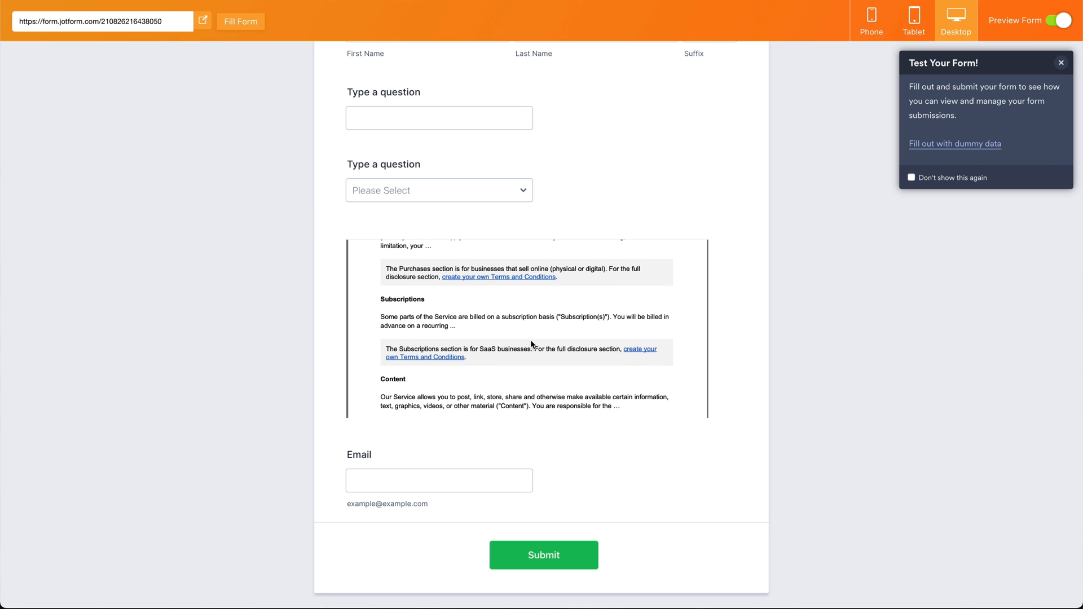